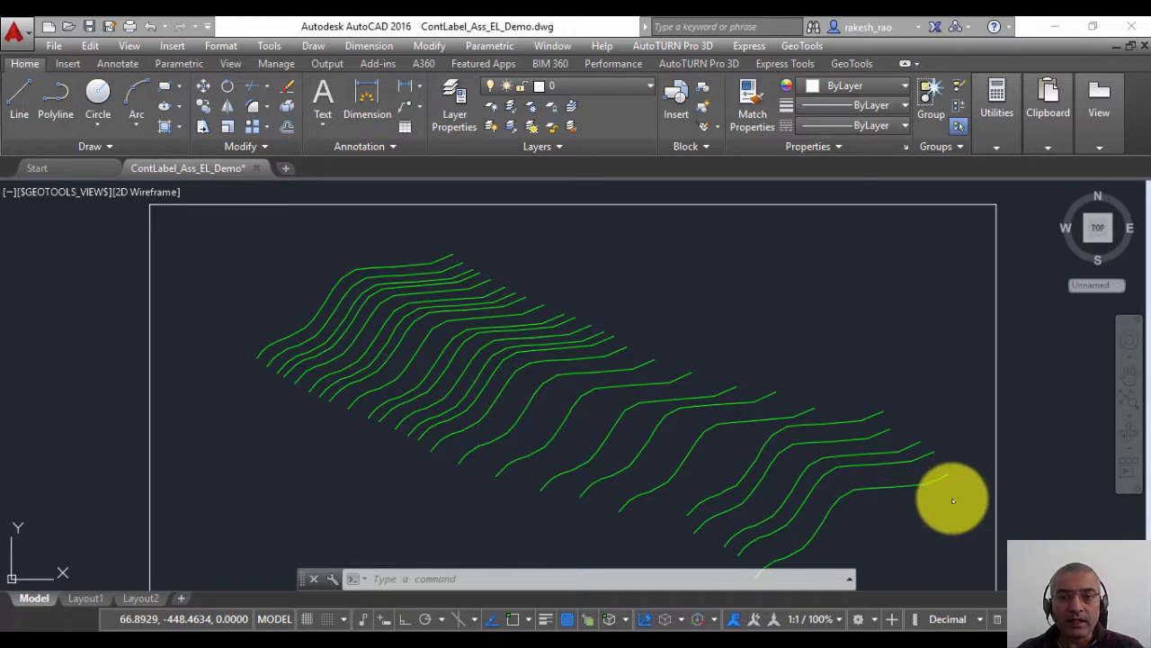
pyautogui.moveTo(680, 460)
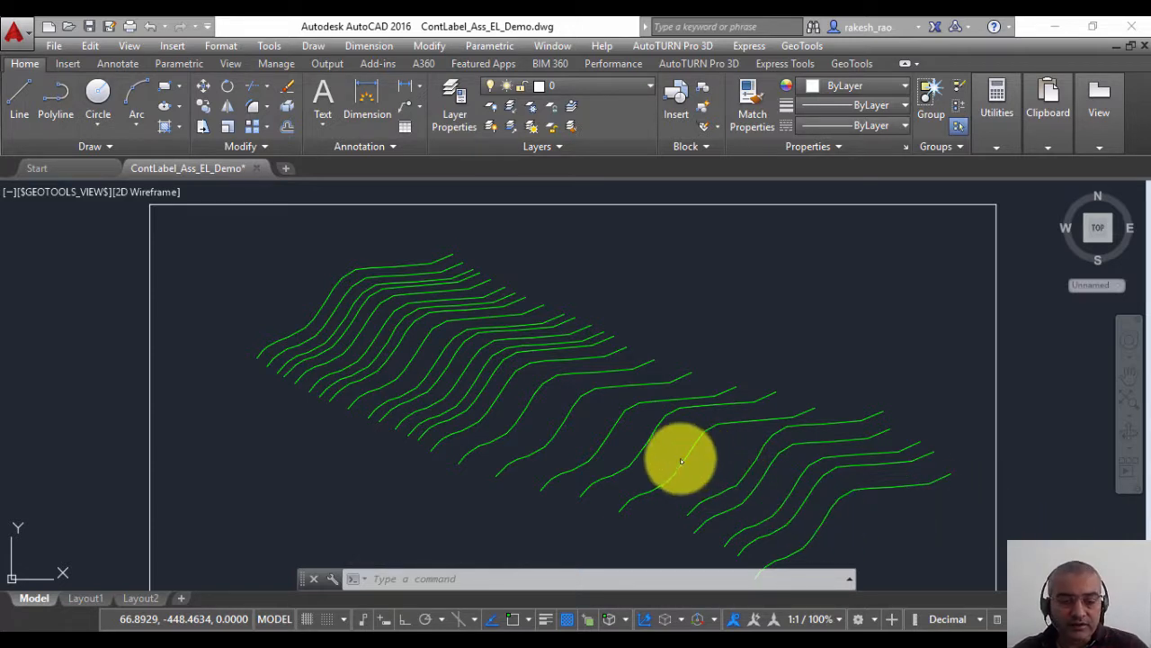
pyautogui.moveTo(655, 457)
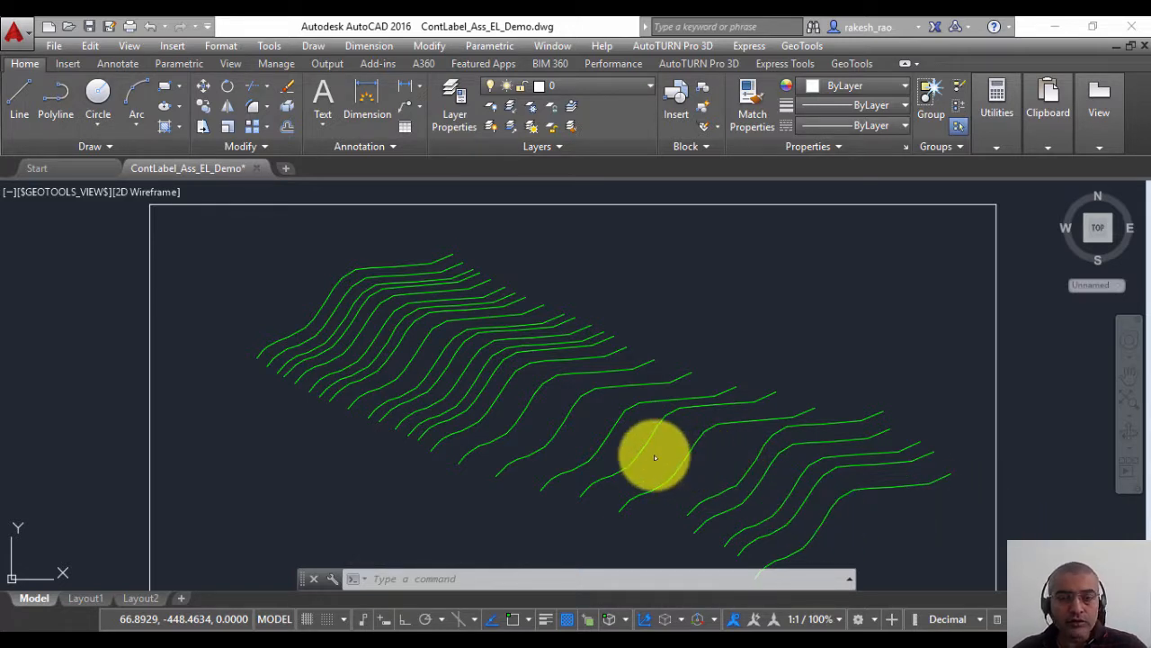
pyautogui.moveTo(700, 443)
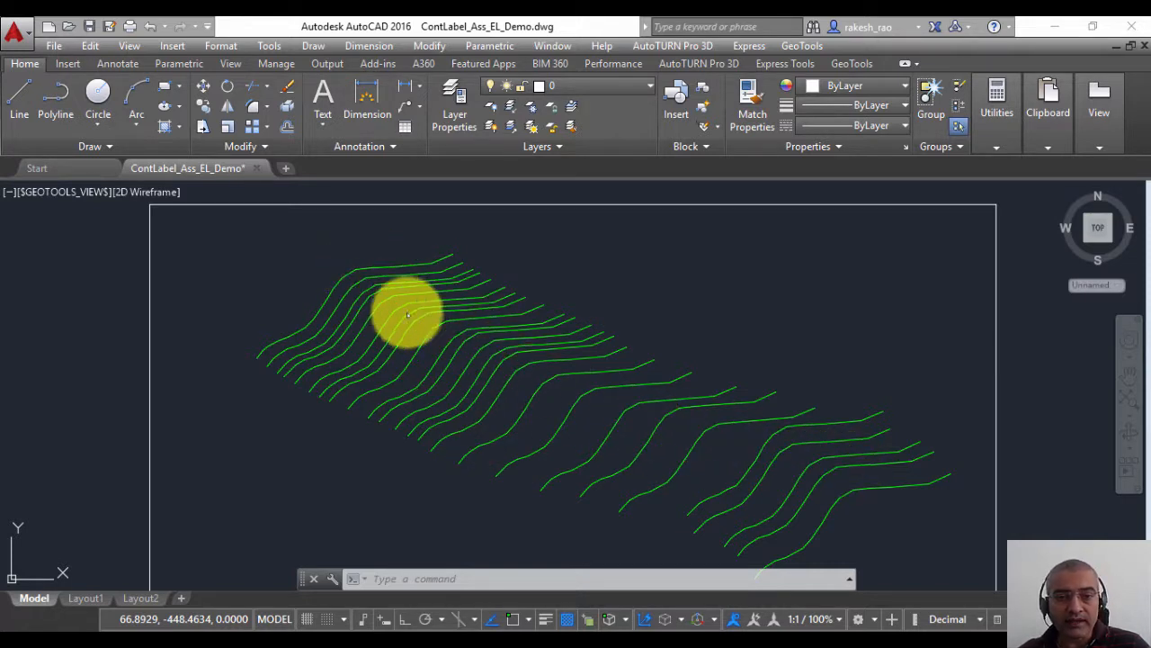
pyautogui.moveTo(743, 469)
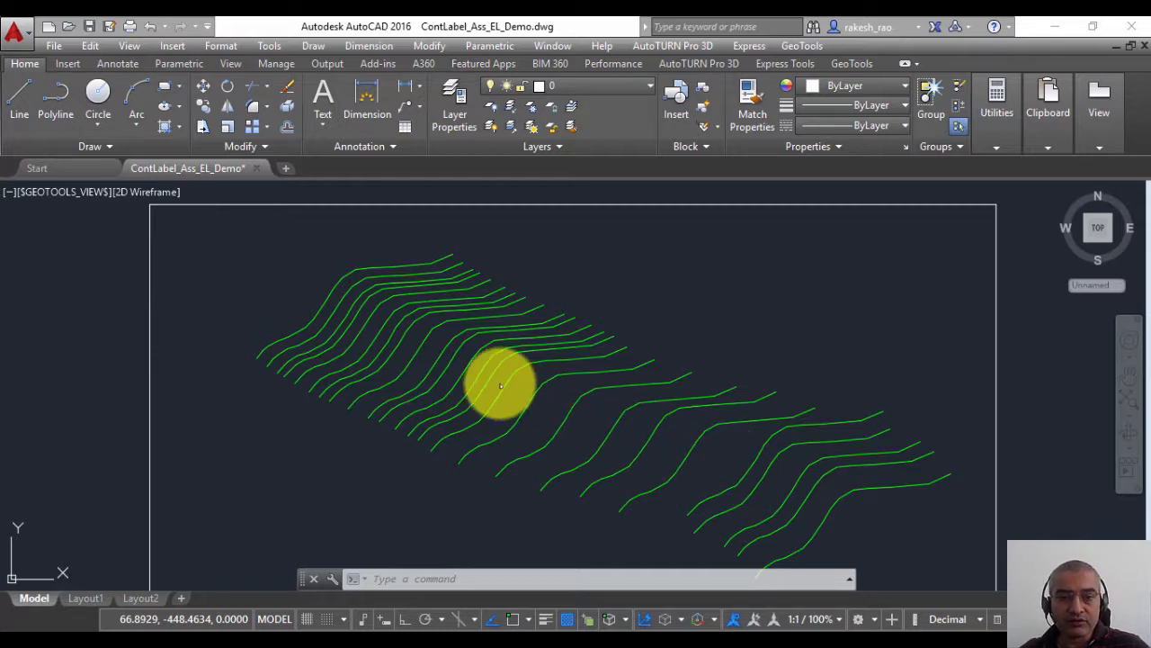
pyautogui.moveTo(482, 371)
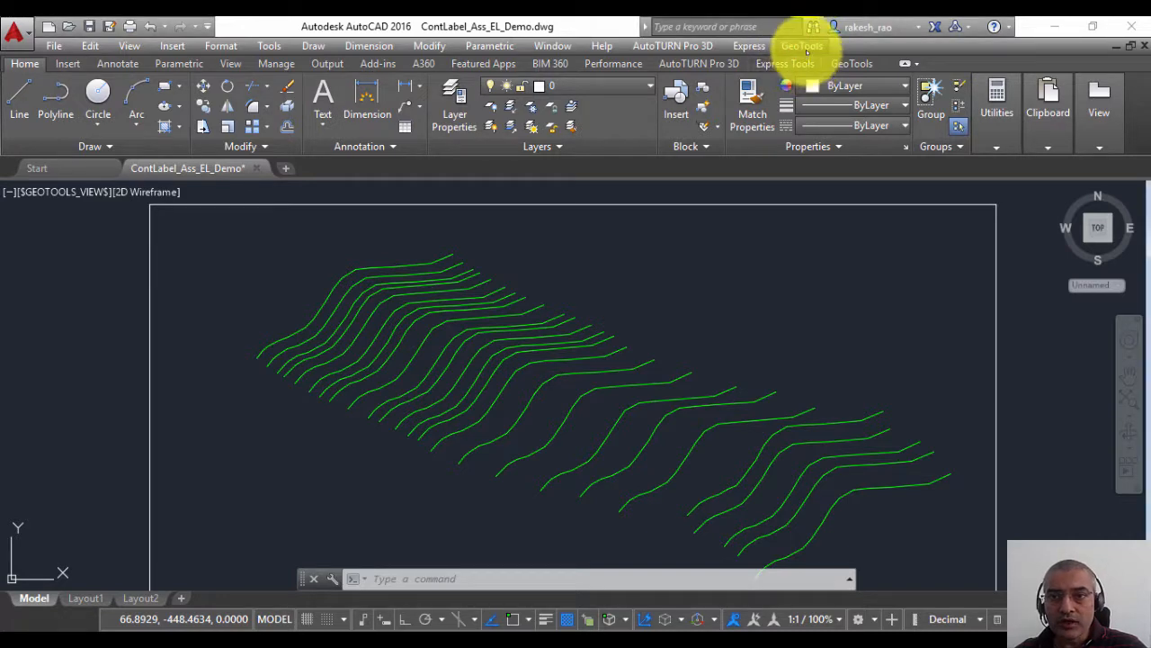
# Start GeoTools' Automatically Assign Contour Elevations command from the Conversion menu
pyautogui.click(802, 45)
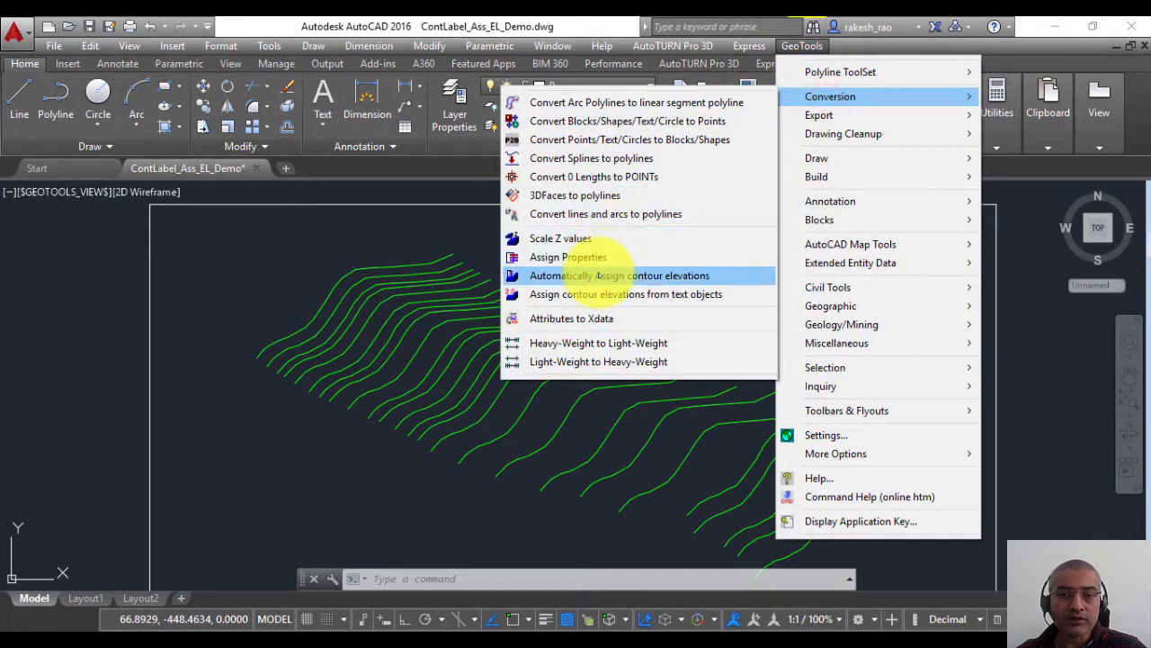
pyautogui.click(619, 275)
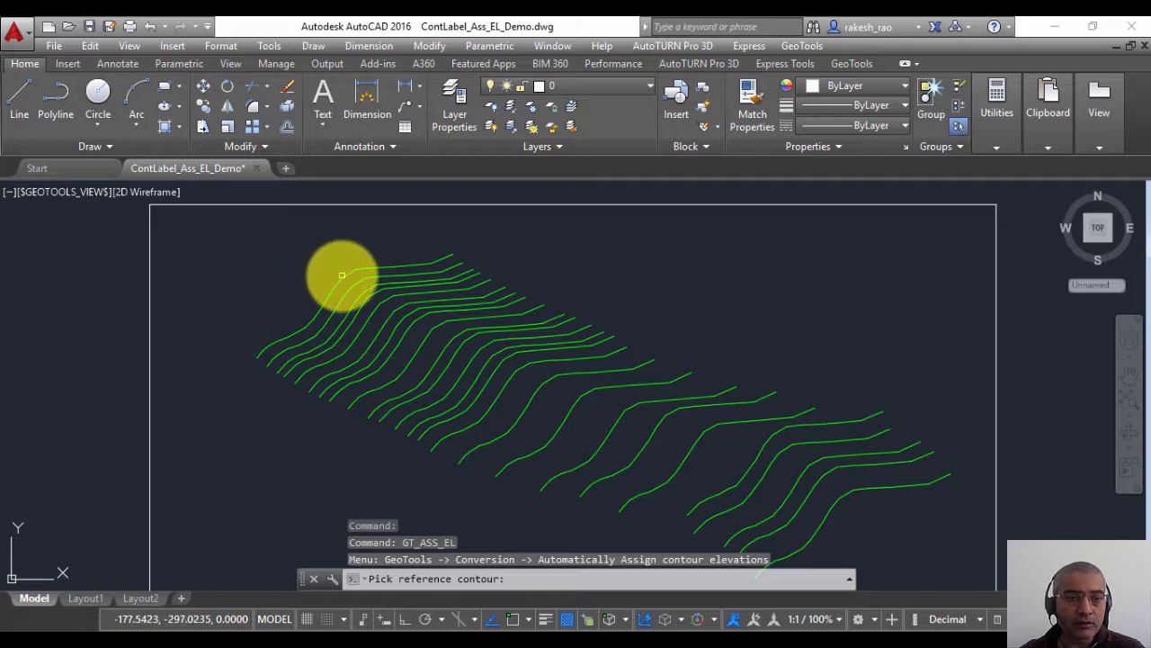
# Pick the topmost contour as the reference contour for elevation 25
pyautogui.click(342, 274)
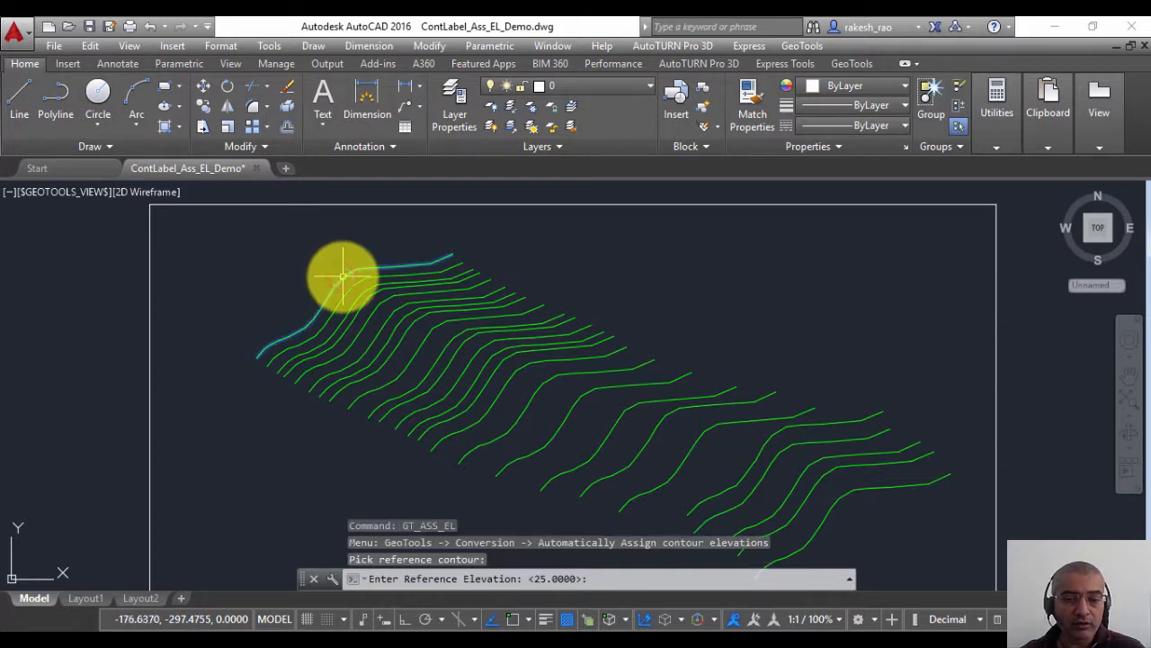
pyautogui.moveTo(418, 267)
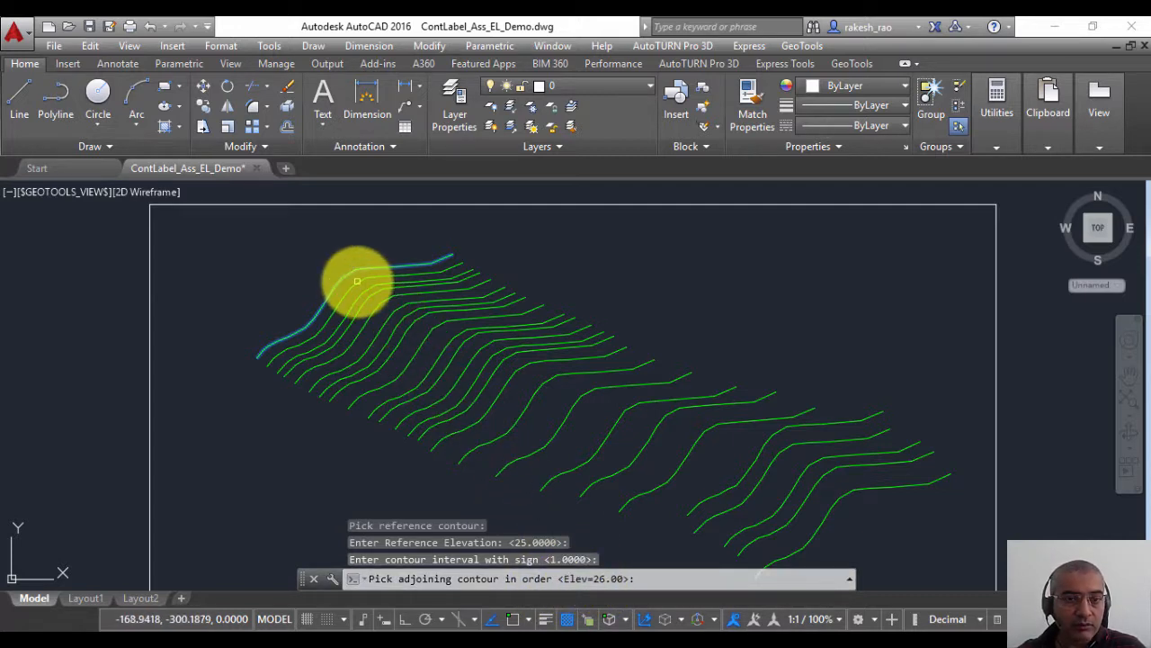
# Pick each adjoining contour downward in turn so elevations rise by 1 from 26 to 49
pyautogui.click(363, 288)
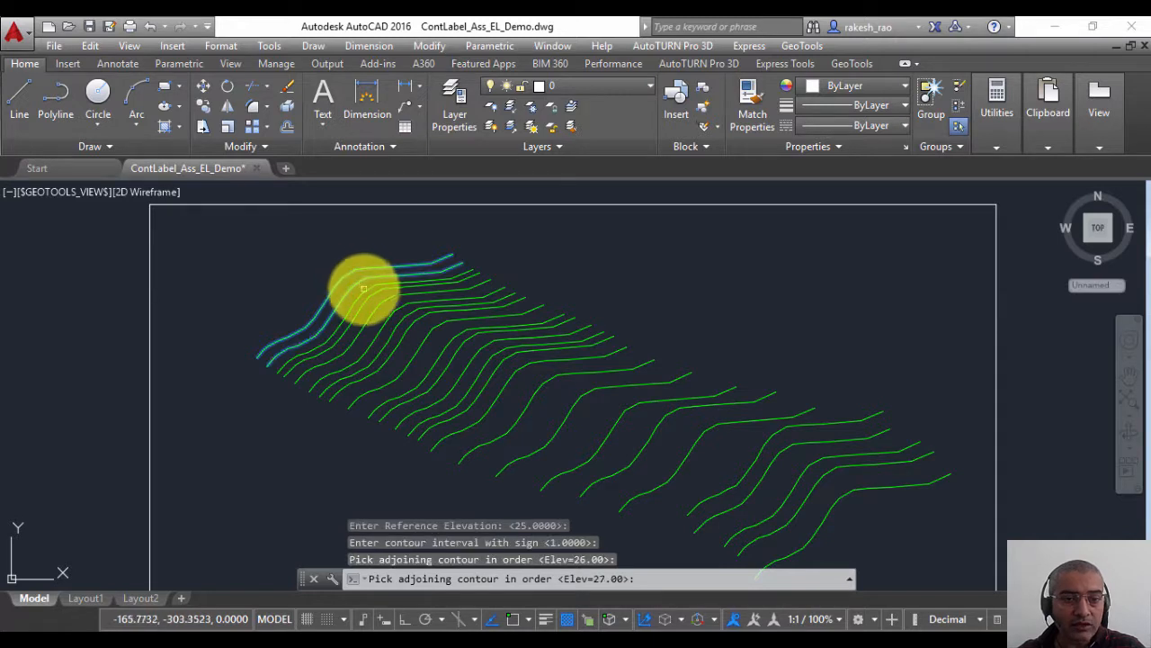
pyautogui.click(381, 303)
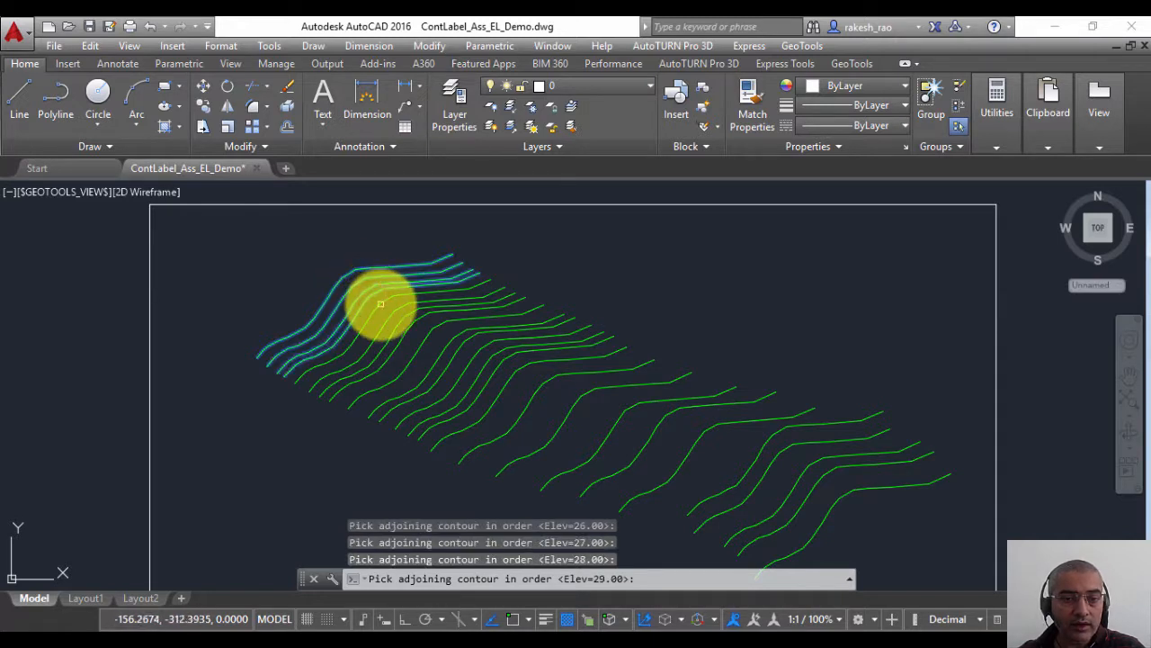
pyautogui.click(392, 314)
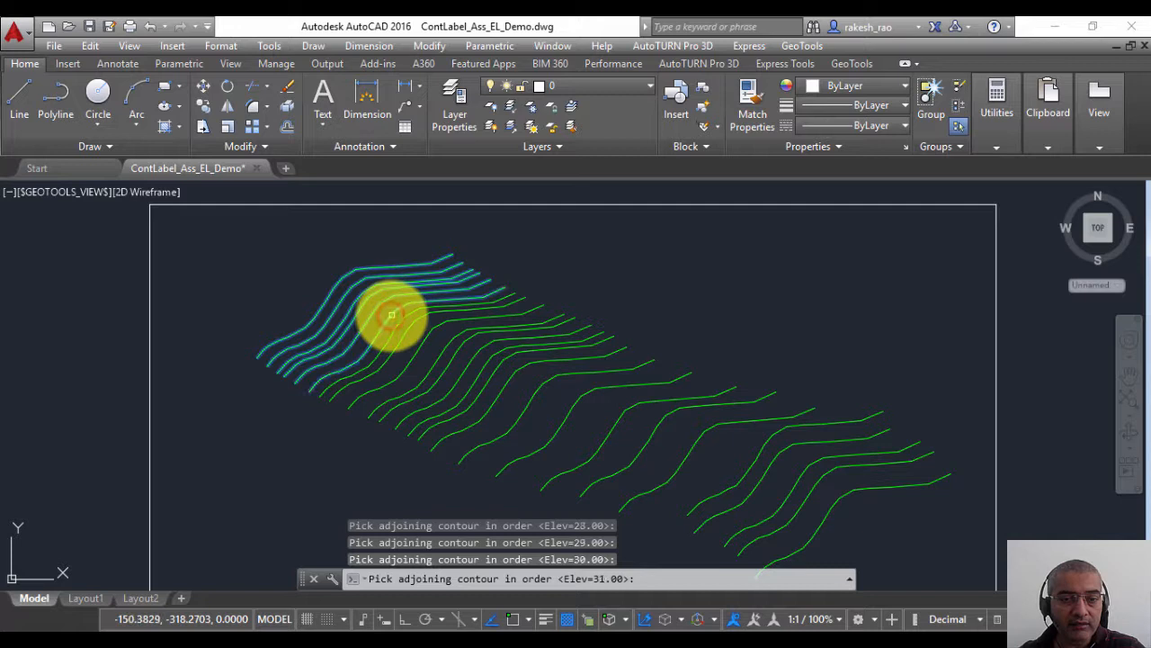
pyautogui.click(410, 327)
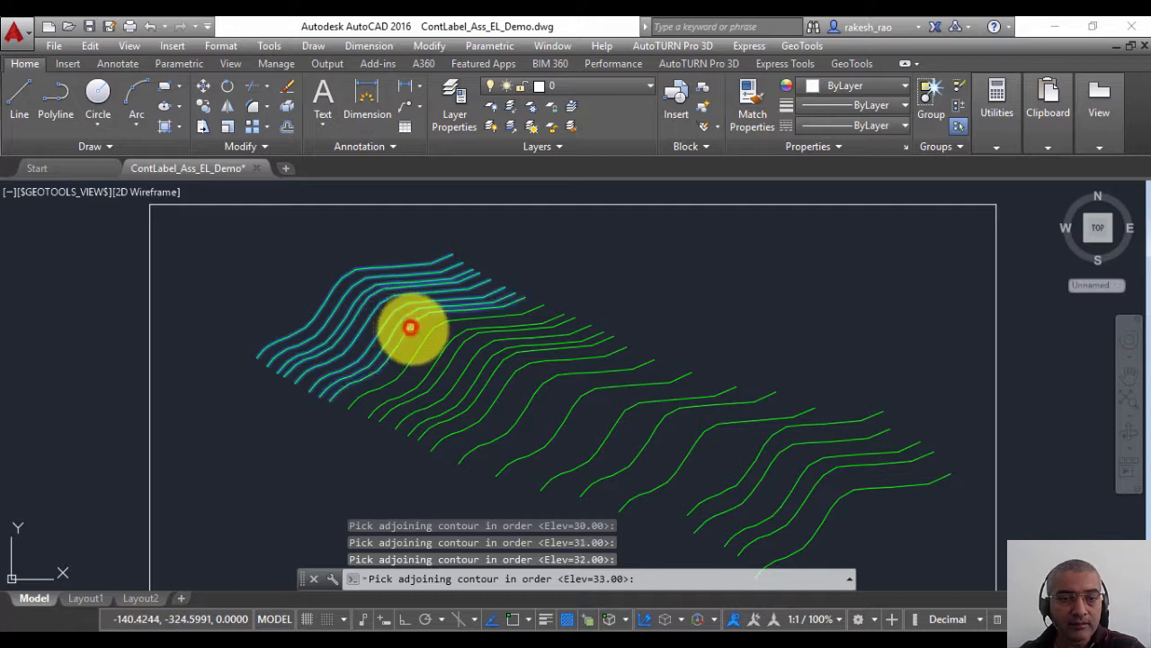
pyautogui.click(443, 349)
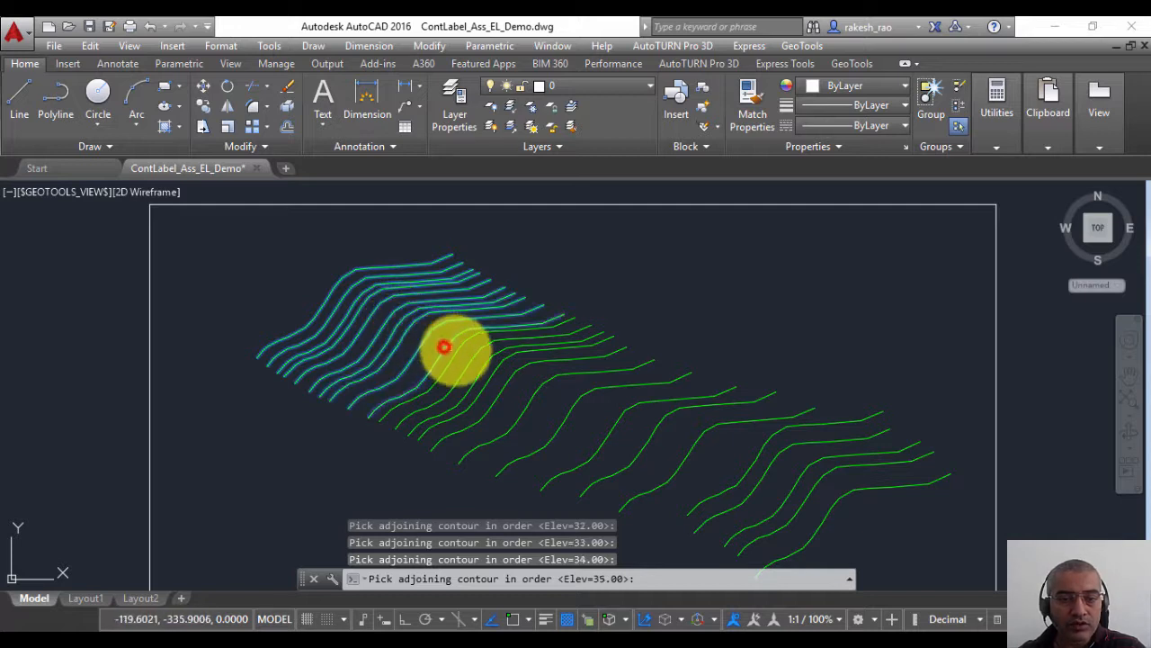
pyautogui.click(475, 353)
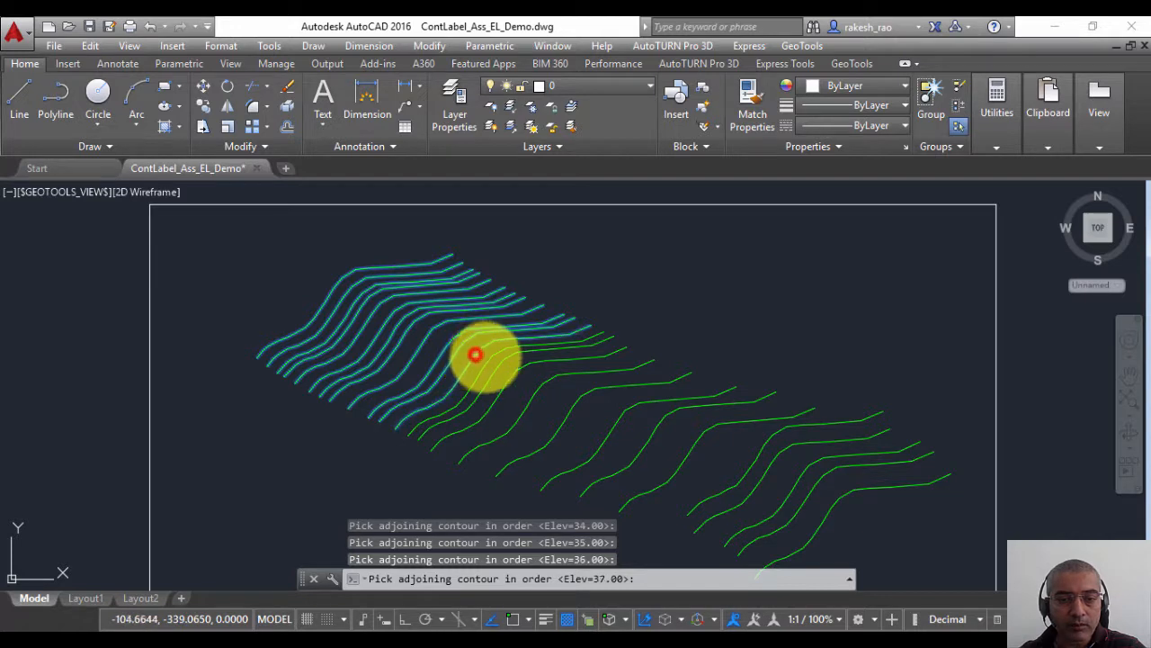
pyautogui.click(502, 367)
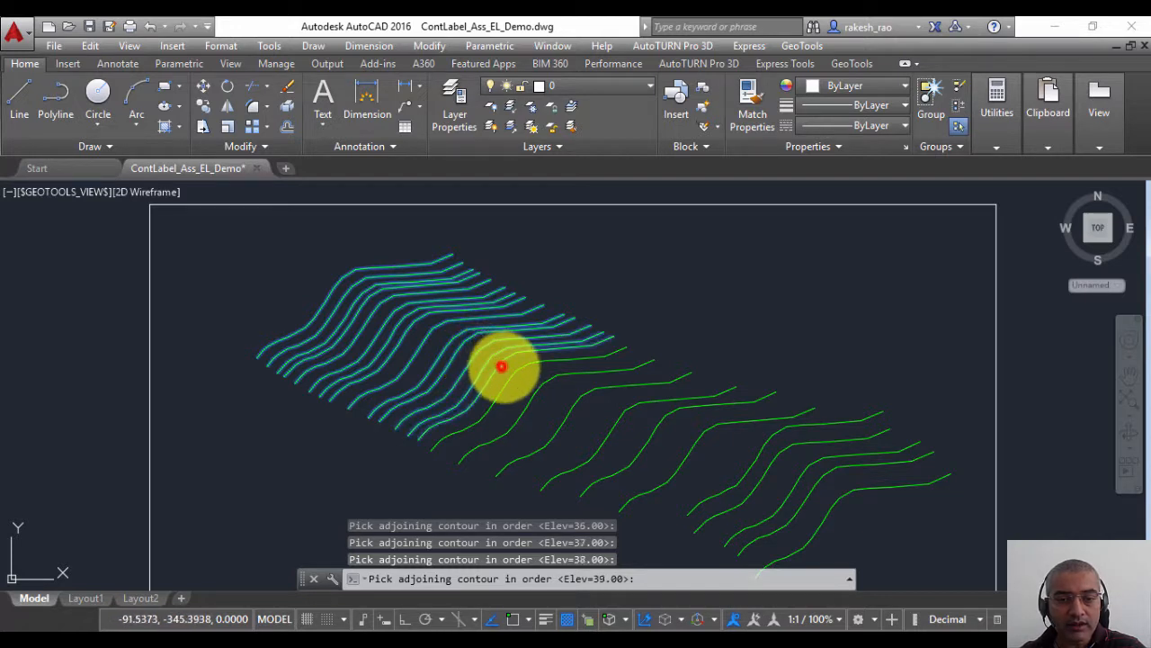
pyautogui.click(586, 392)
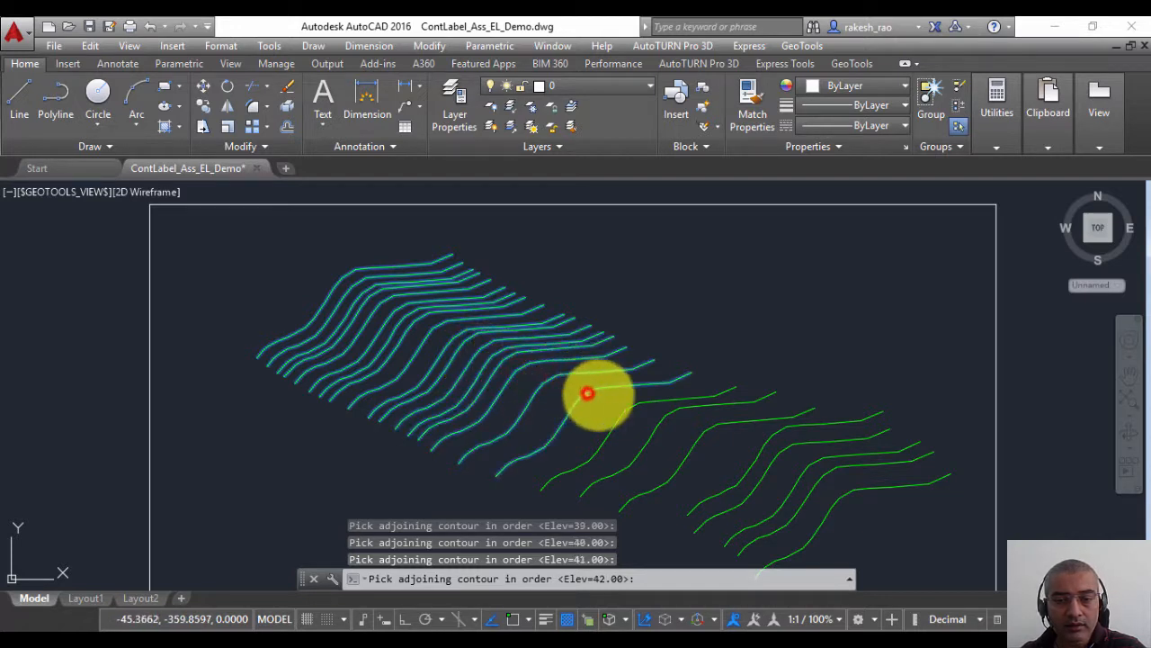
pyautogui.click(670, 414)
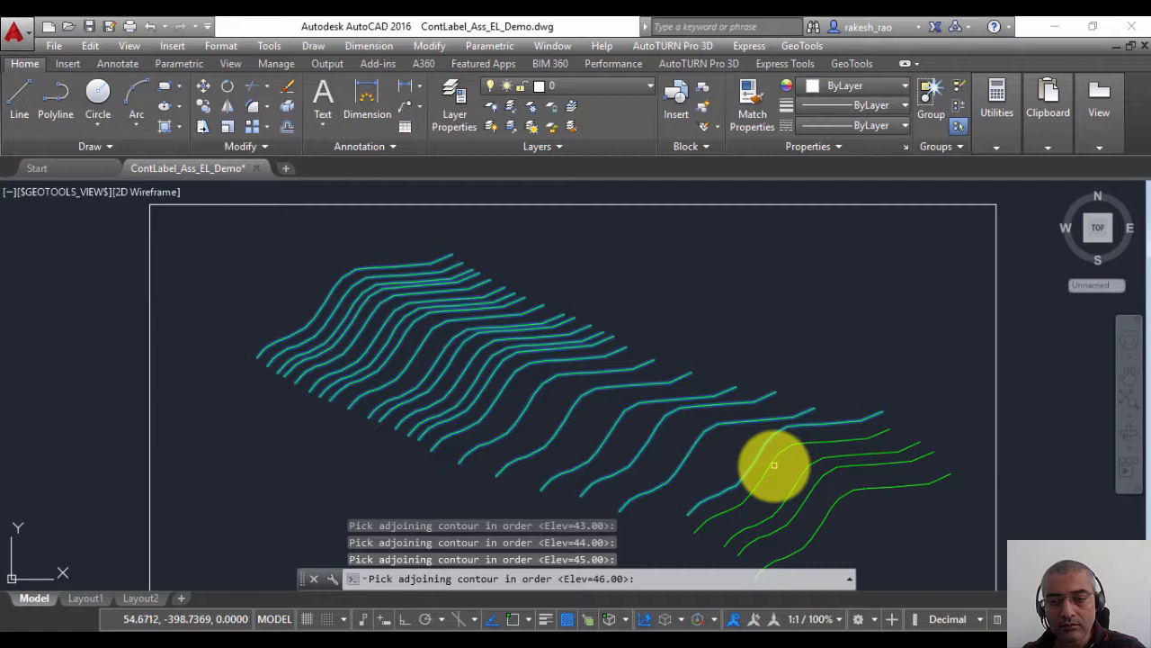
pyautogui.click(799, 477)
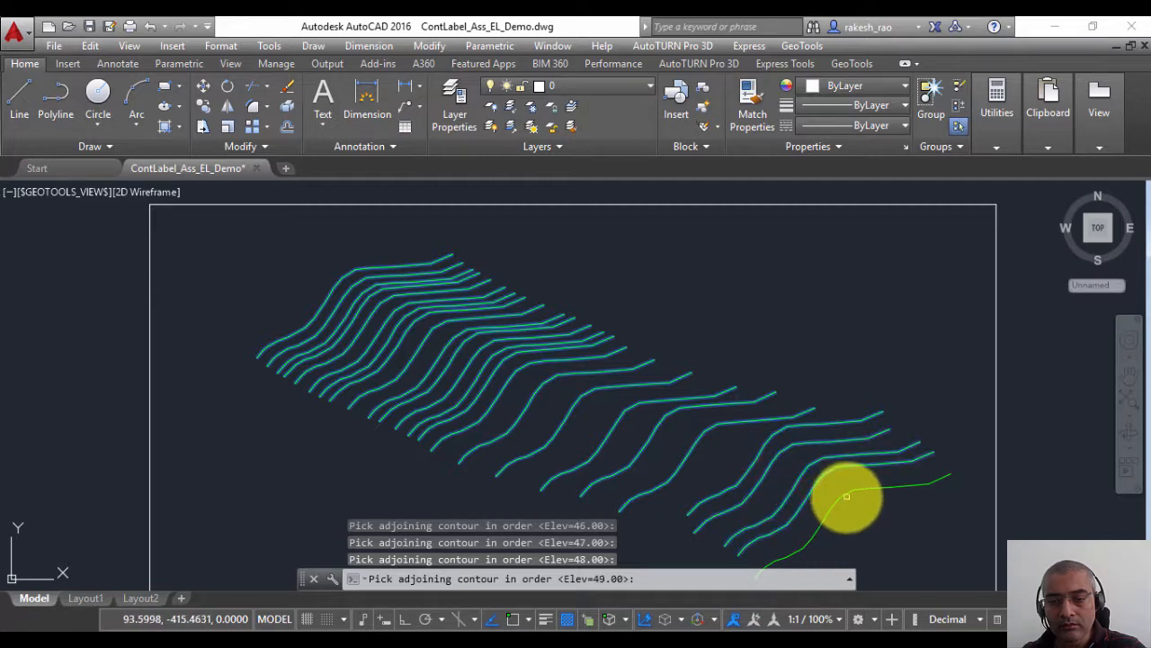
pyautogui.click(845, 496)
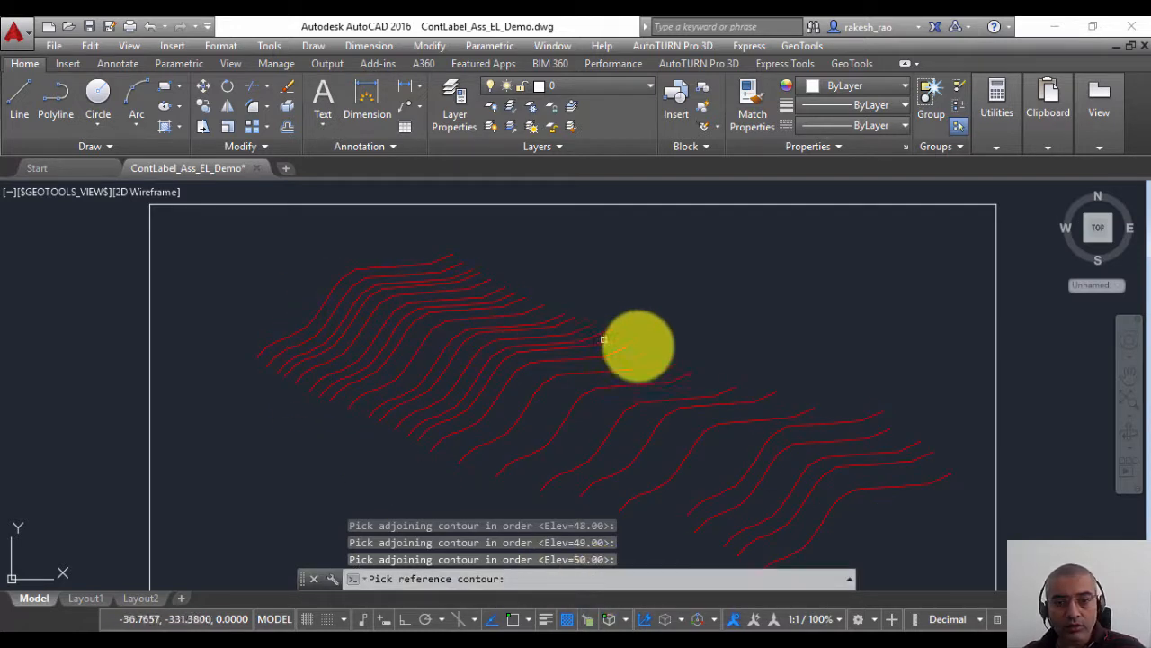
pyautogui.moveTo(705, 356)
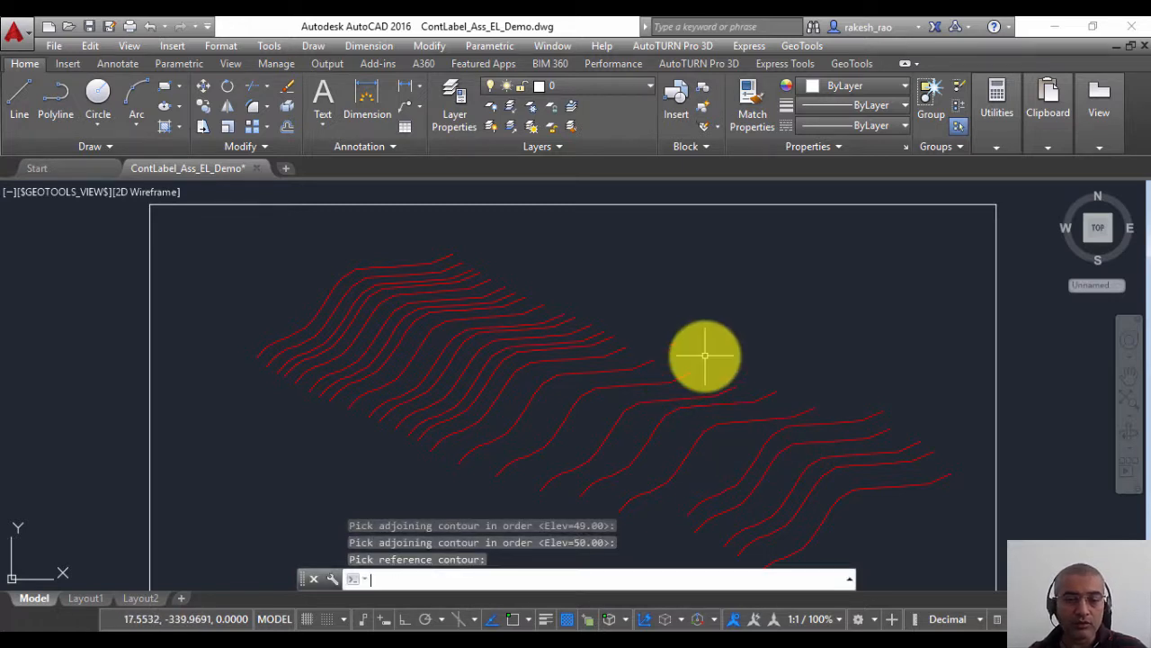
pyautogui.moveTo(658, 412)
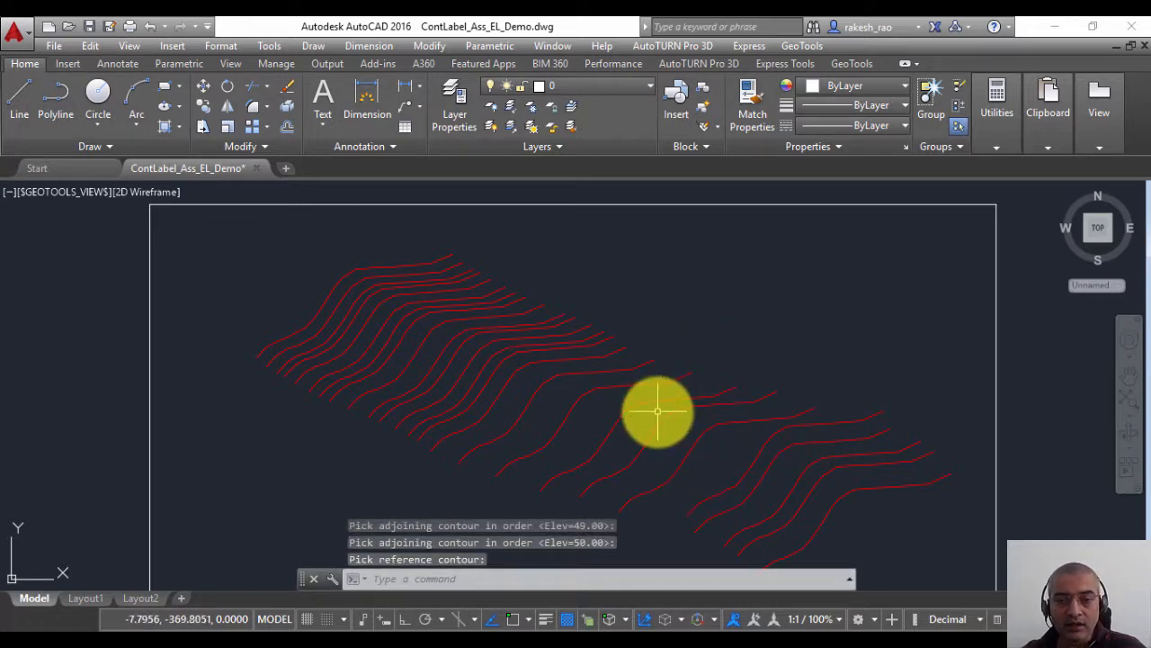
# End the adjoining-contour picking so the command returns to the reference contour prompt
pyautogui.click(657, 417)
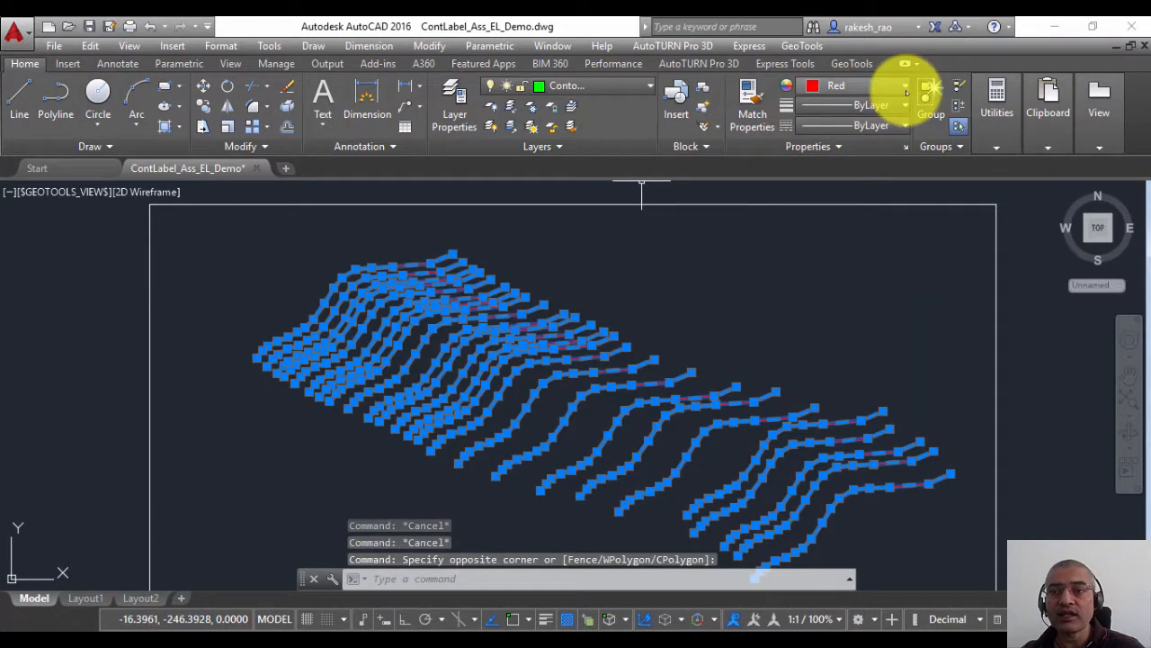
# Set the selected contours' colour back to ByLayer so they show green again
pyautogui.click(903, 87)
pyautogui.write('LIST')
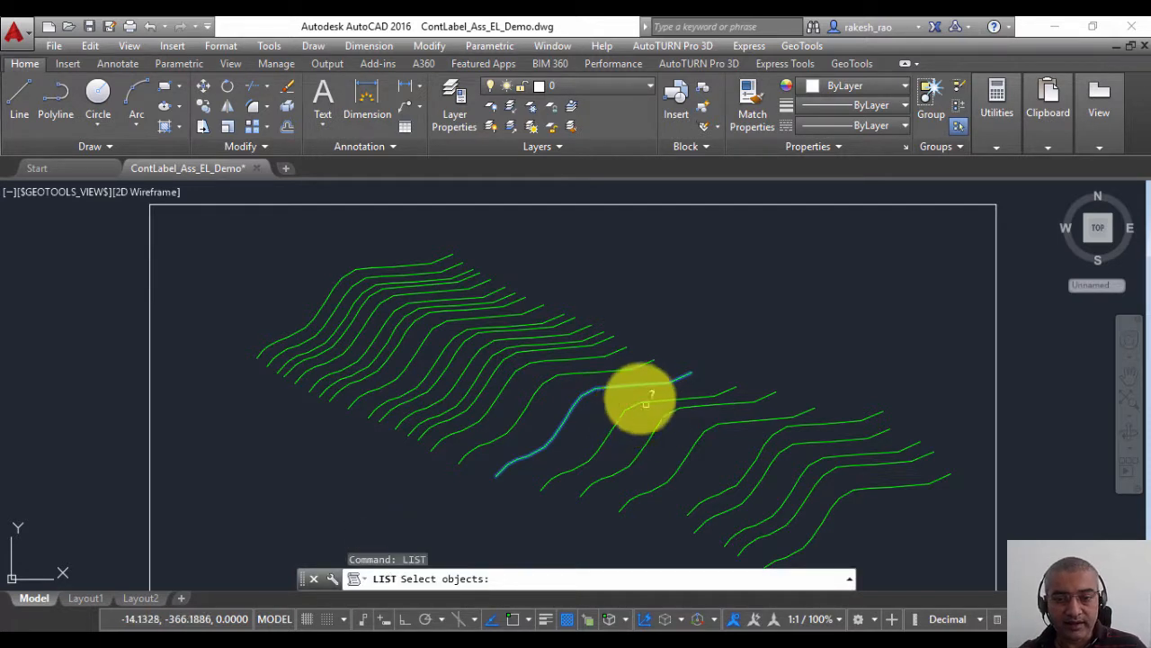
pyautogui.click(680, 353)
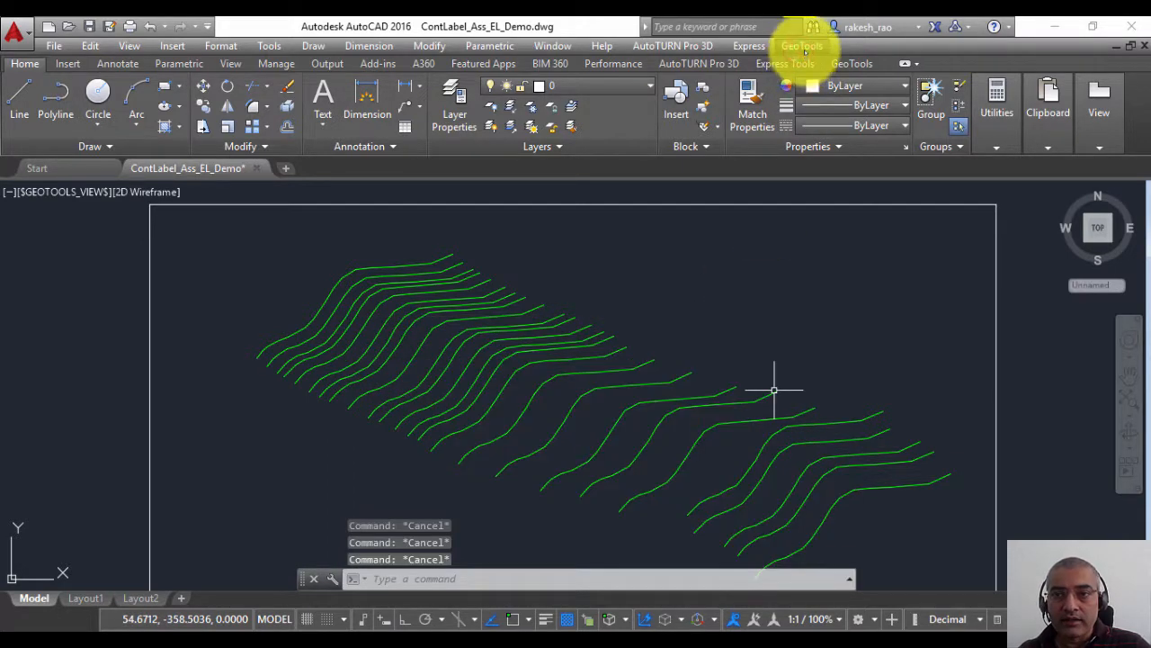
# Show the GeoTools Conversion command list including Assign Contour Elevations from Text Objects
pyautogui.click(802, 47)
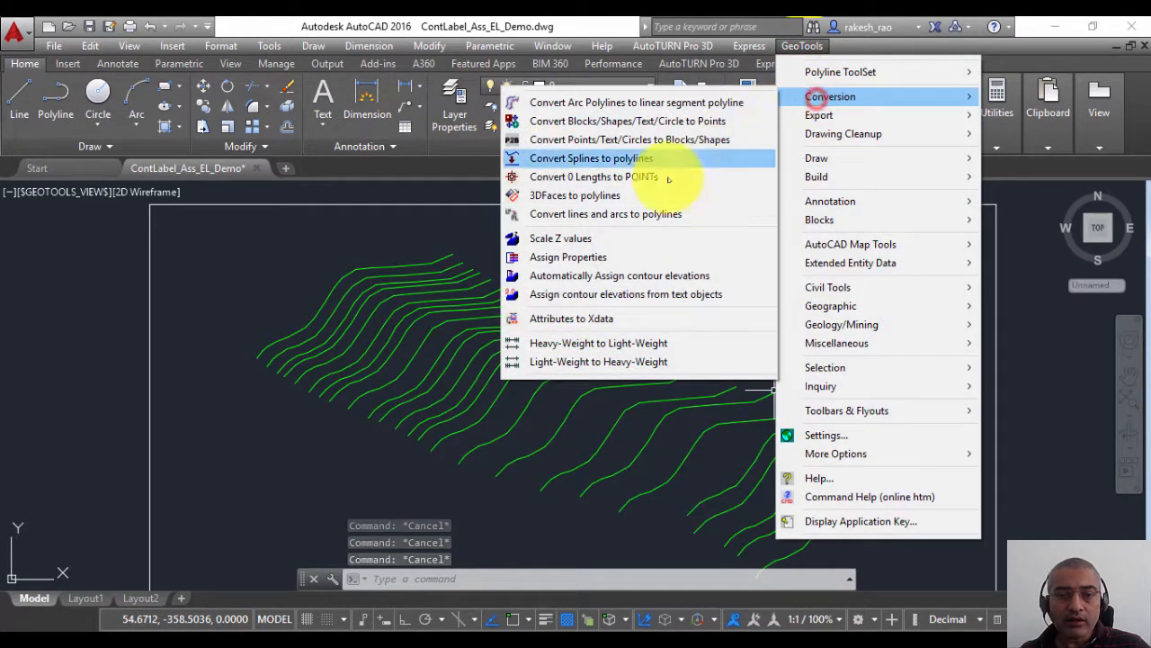
pyautogui.moveTo(626, 295)
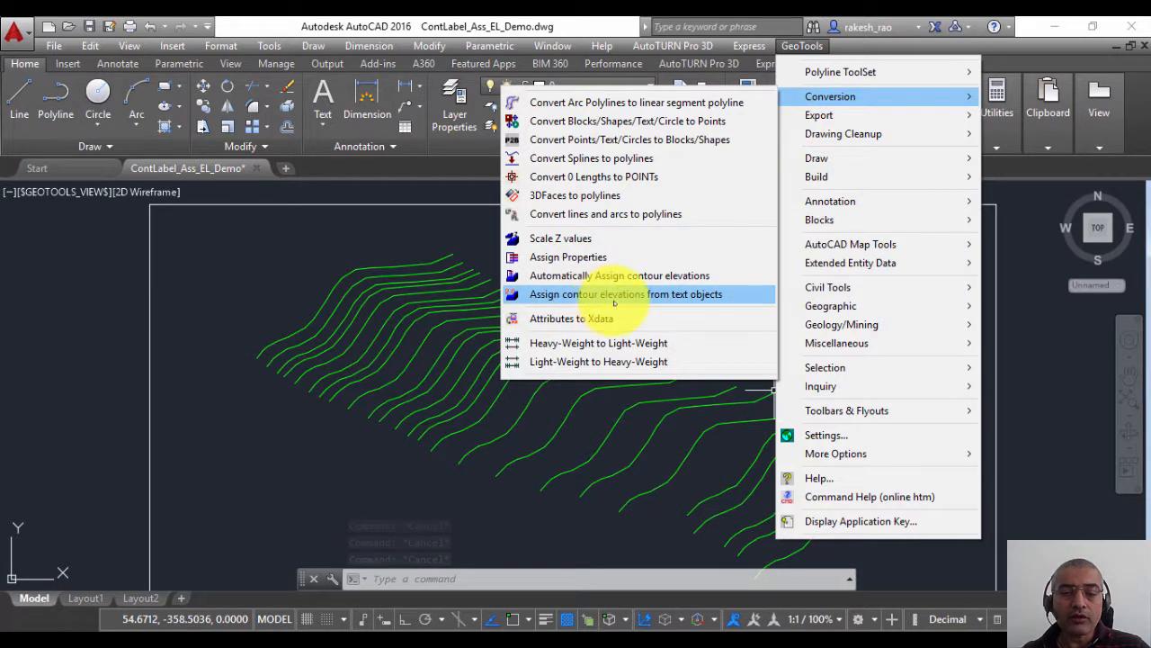
pyautogui.moveTo(684, 299)
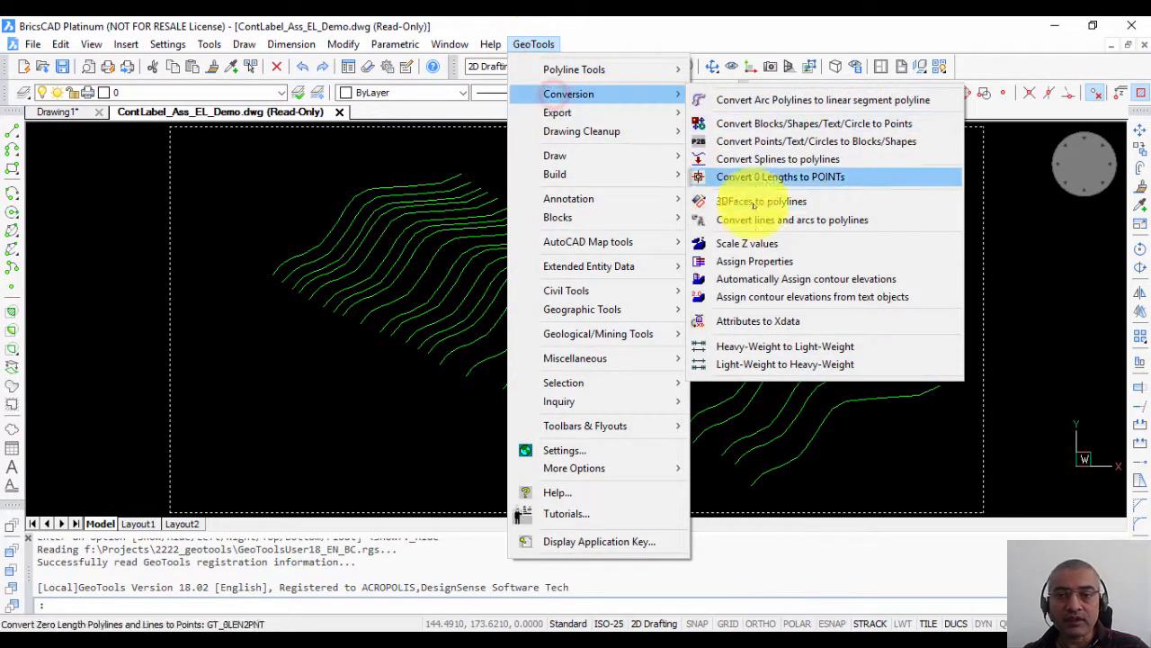
pyautogui.moveTo(811, 295)
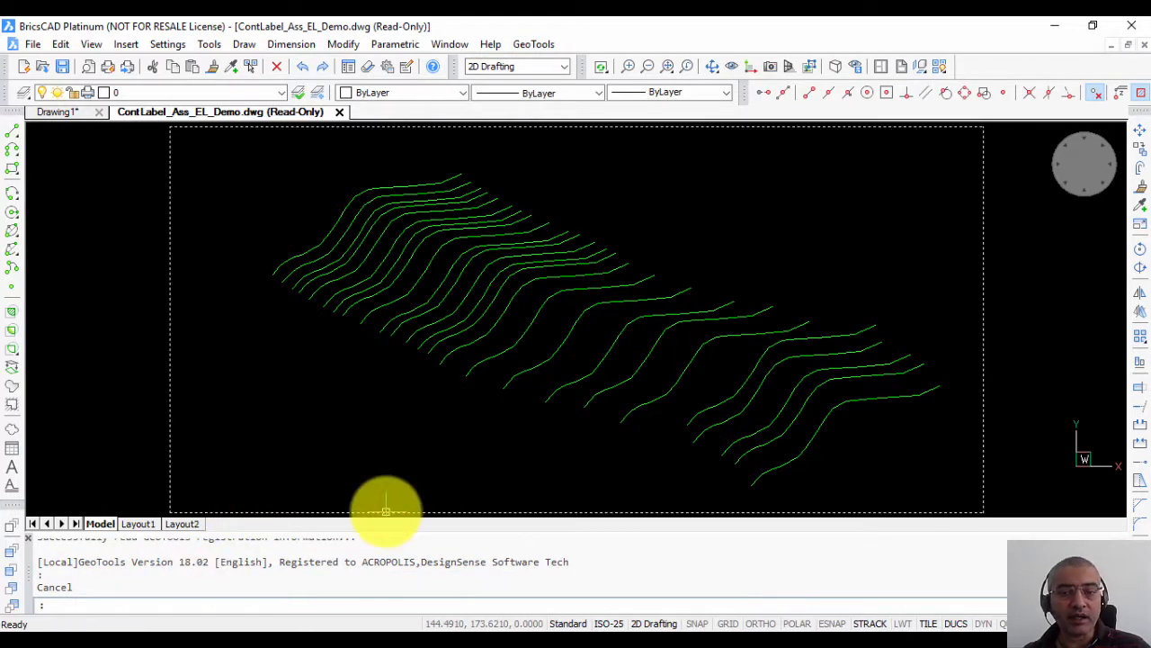
pyautogui.moveTo(824, 579)
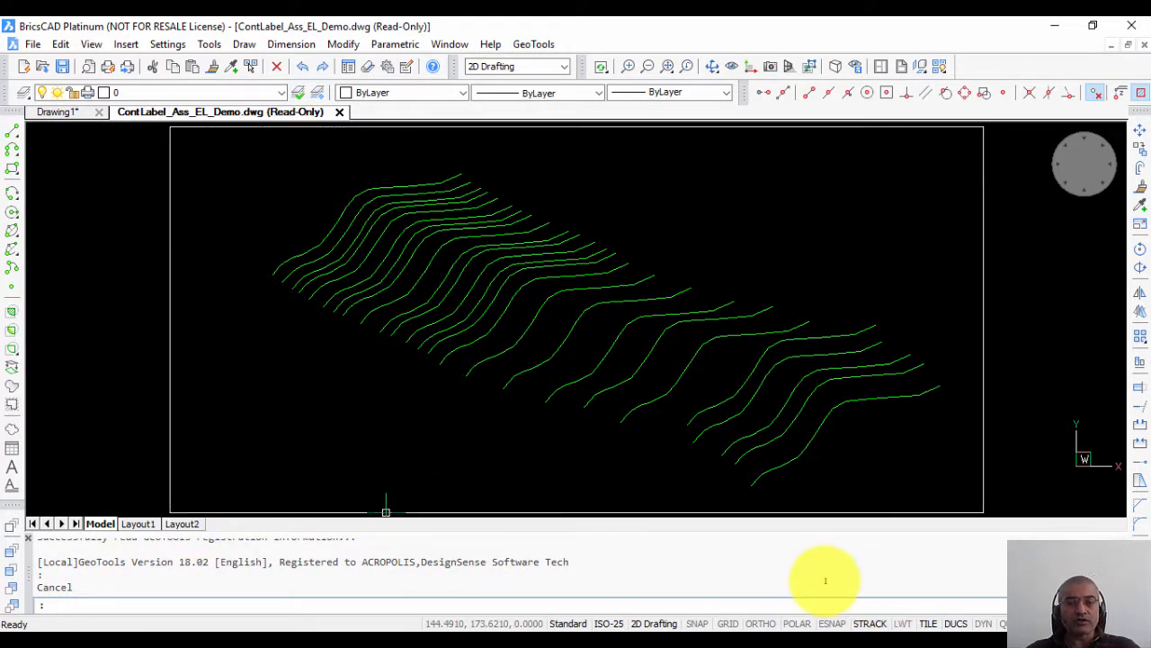